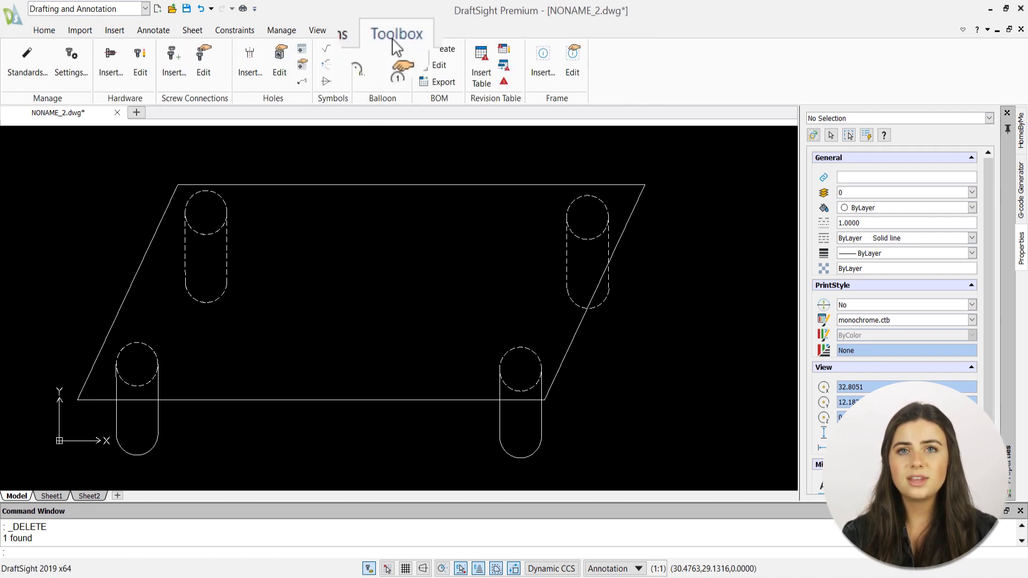
# Step: Show the Toolbox ribbon tab with its drafting tools
pyautogui.click(250, 59)
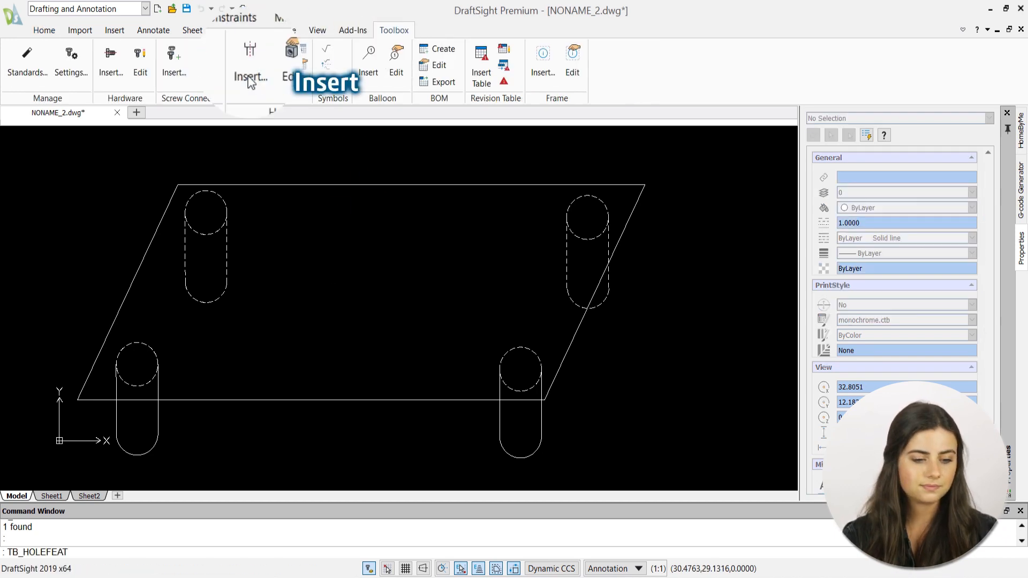
# Step: Start Holes > Insert and view screw head types for an ISO M3 button-head counterbore
pyautogui.click(250, 59)
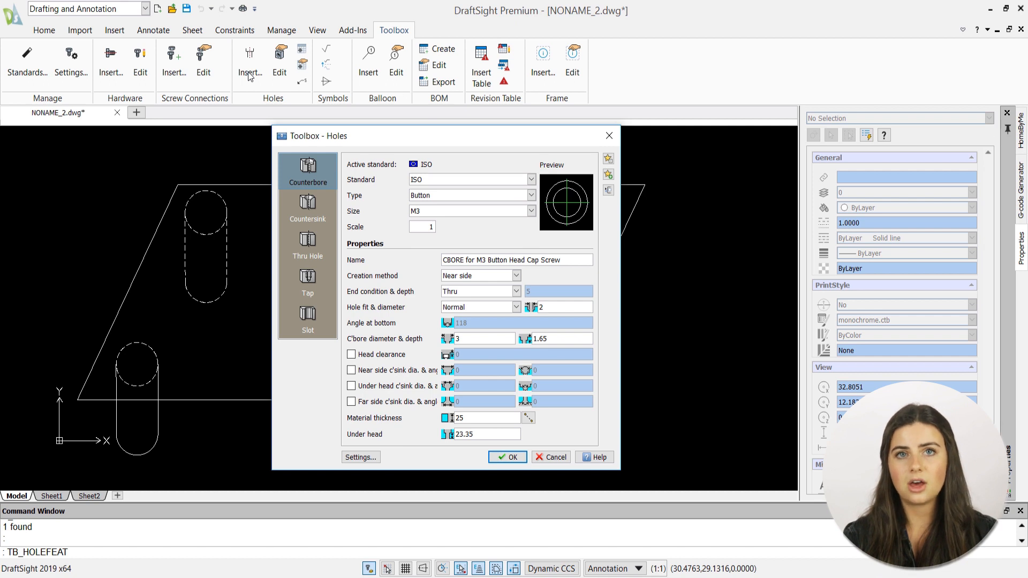
pyautogui.moveTo(408, 174)
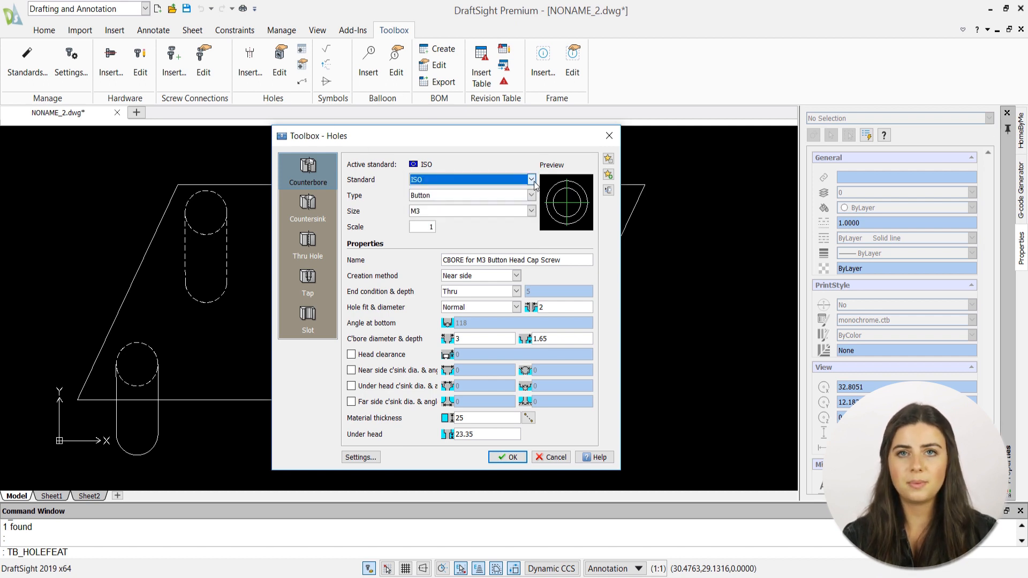
pyautogui.click(531, 195)
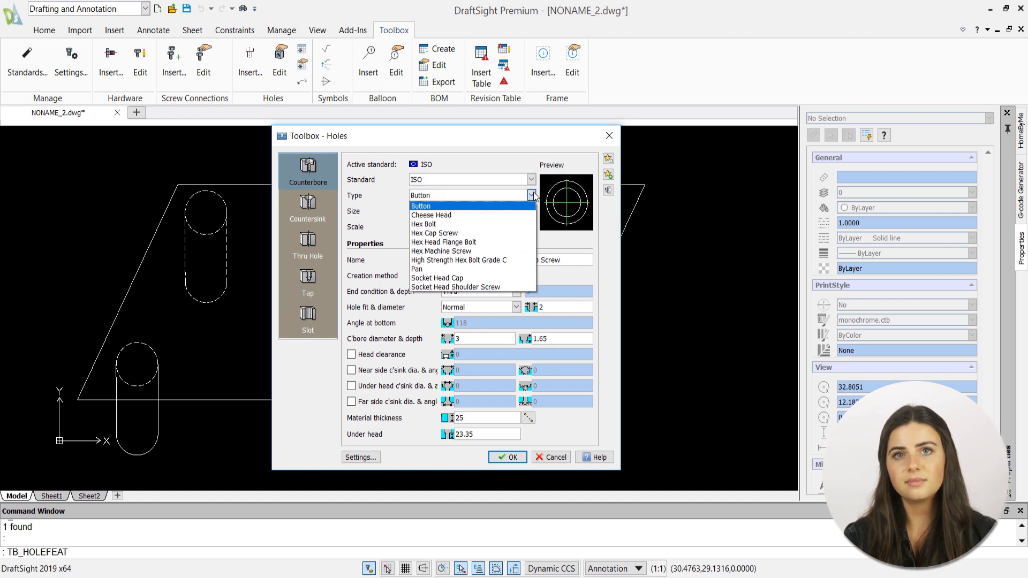
pyautogui.moveTo(430, 215)
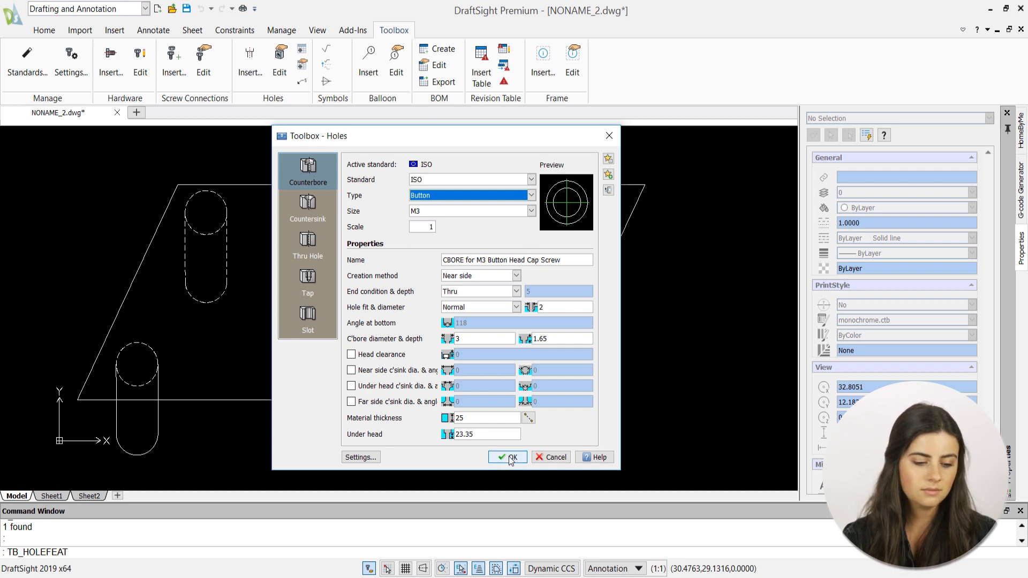
# Step: Accept the counterbore settings, place holes at the slot tops, and end the command
pyautogui.click(512, 456)
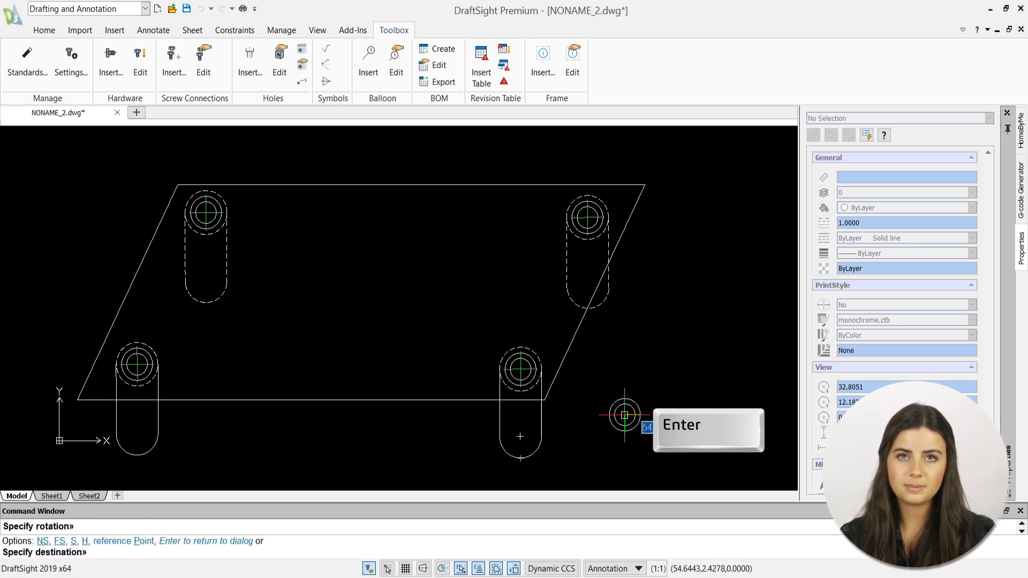
pyautogui.press('enter')
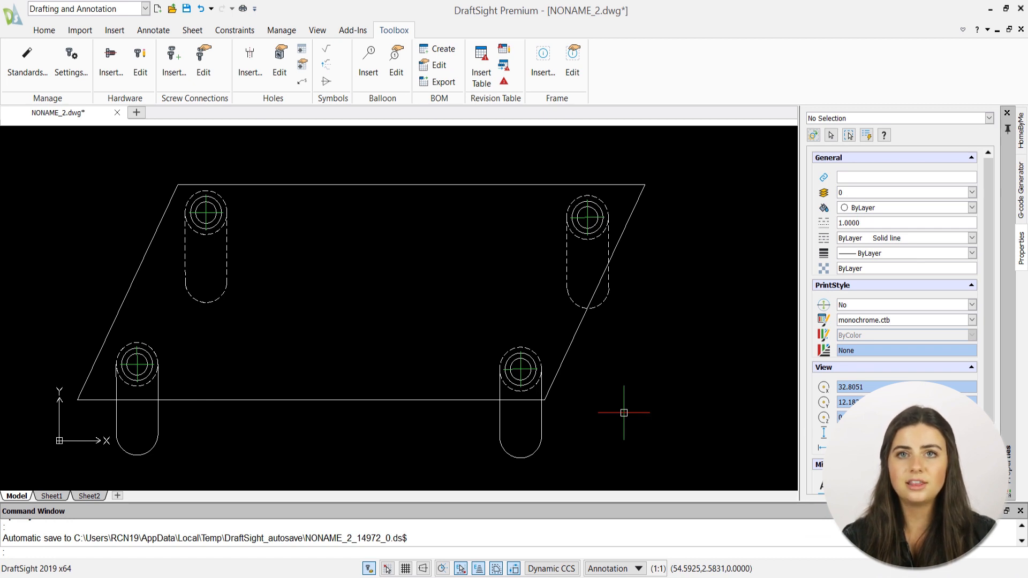
pyautogui.moveTo(429, 301)
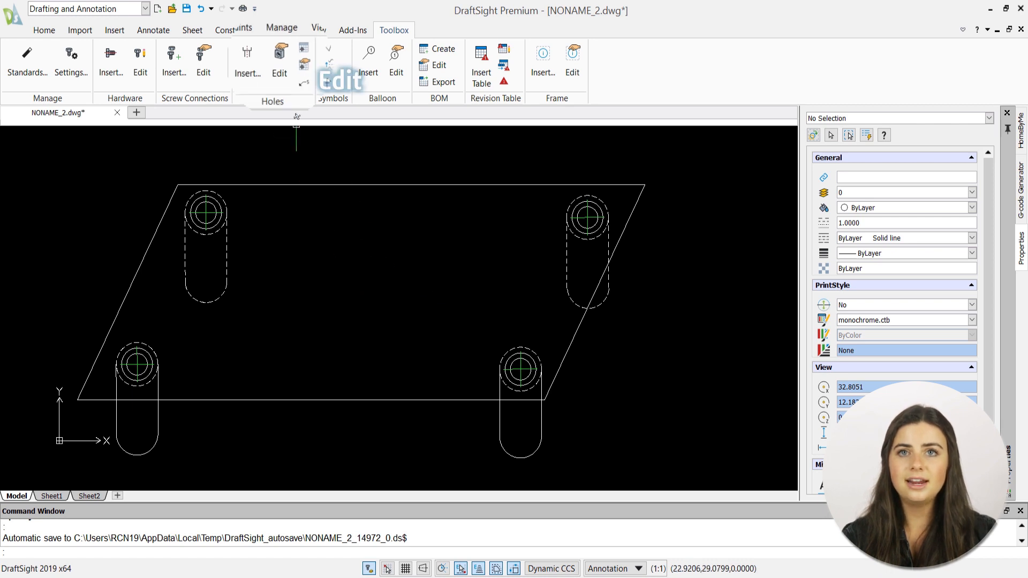
pyautogui.moveTo(280, 62)
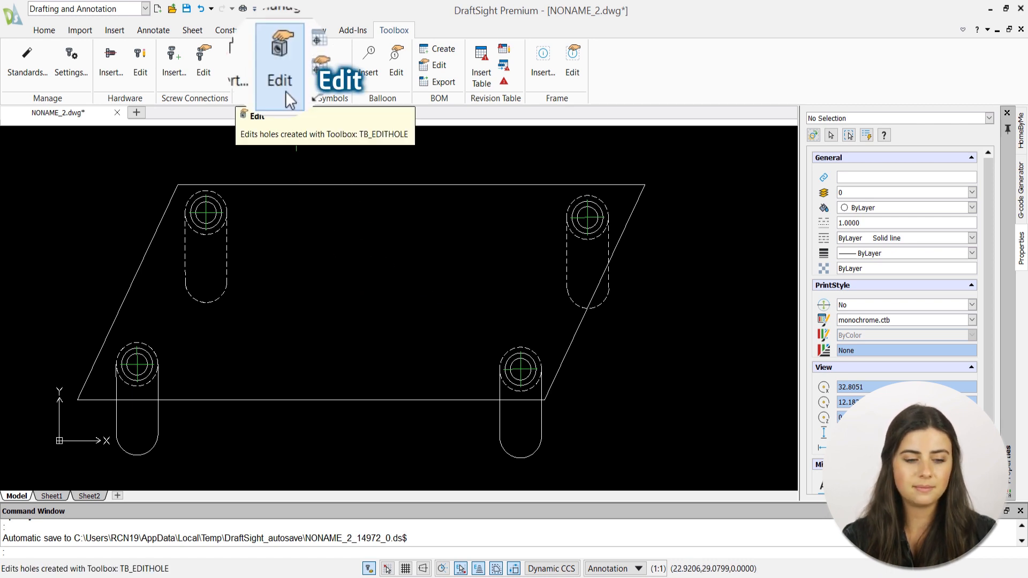
# Step: Run Holes > Edit and select the top-left counterbore hole
pyautogui.click(279, 62)
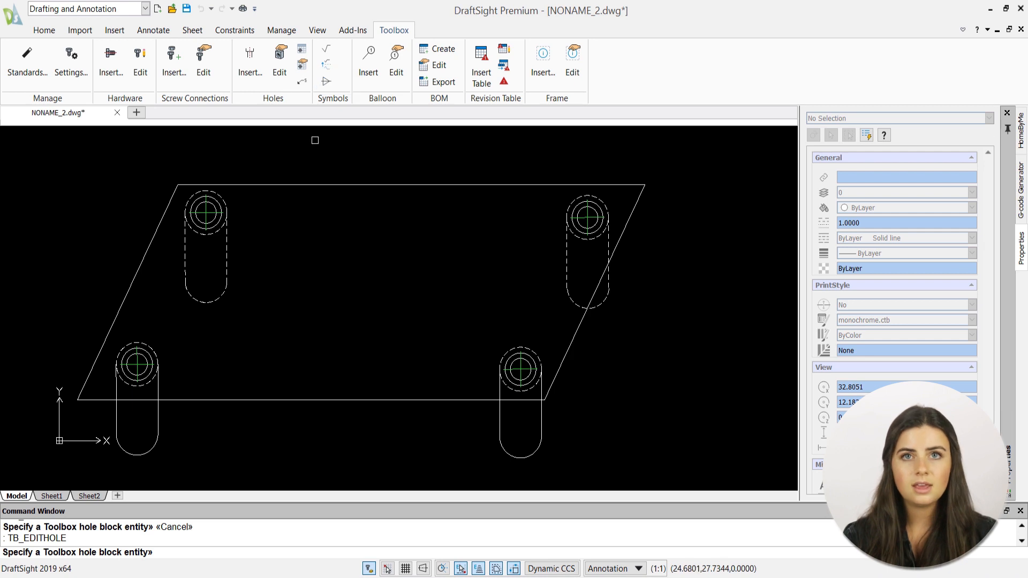
pyautogui.moveTo(220, 210)
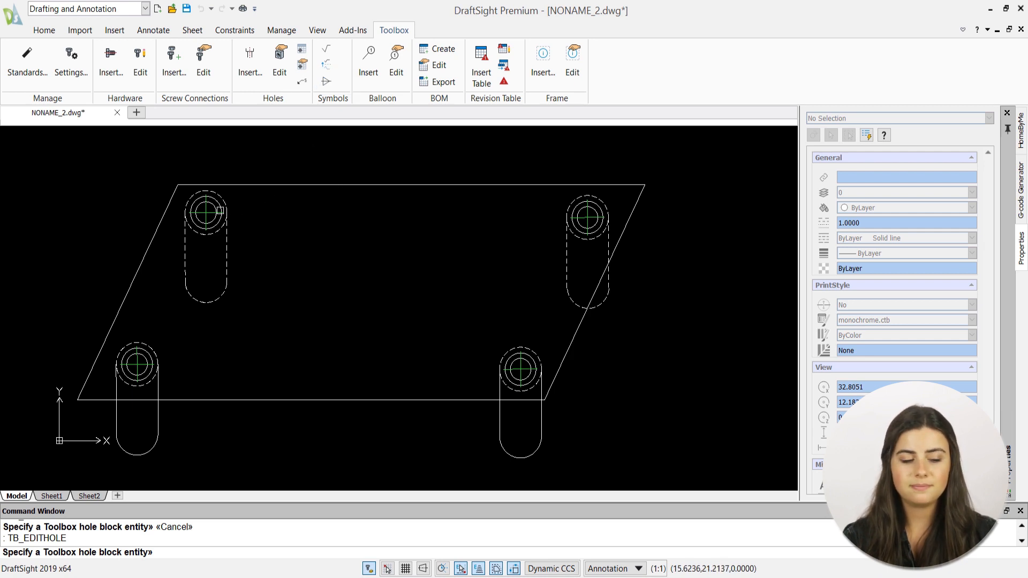
pyautogui.click(219, 211)
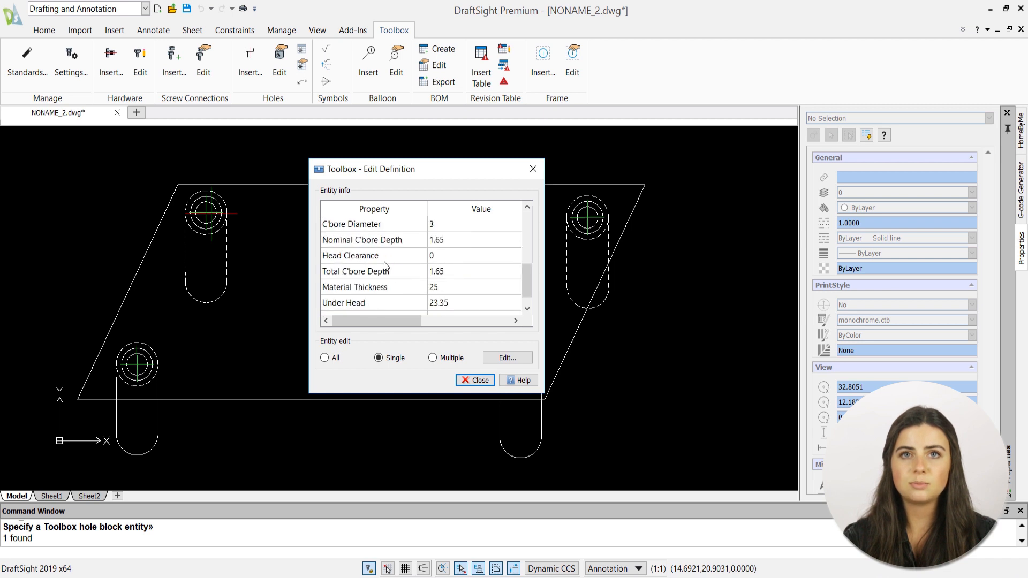
# Step: Enable the Multiple option and add the bottom-right hole to the edit set
pyautogui.click(432, 358)
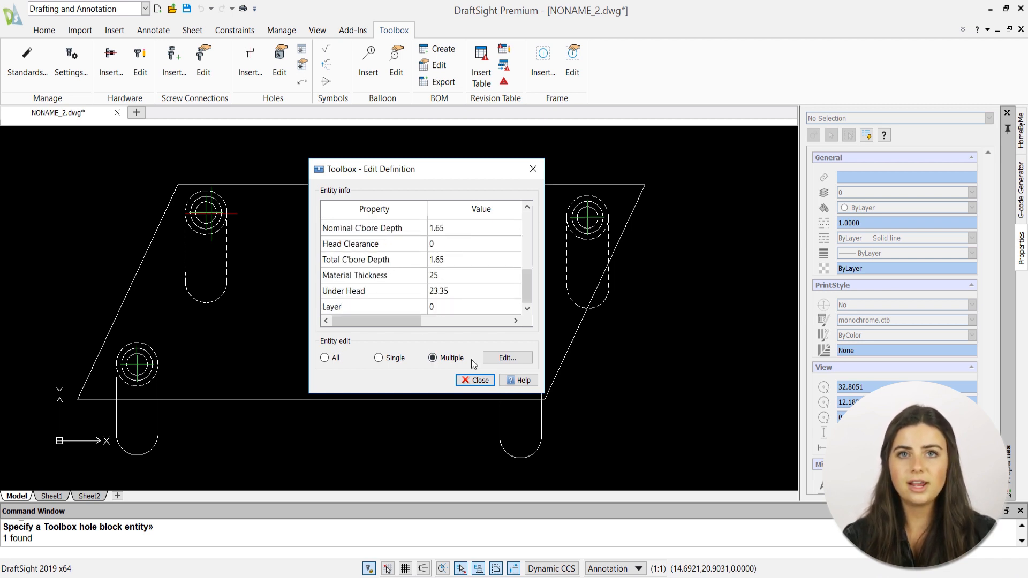
pyautogui.click(506, 357)
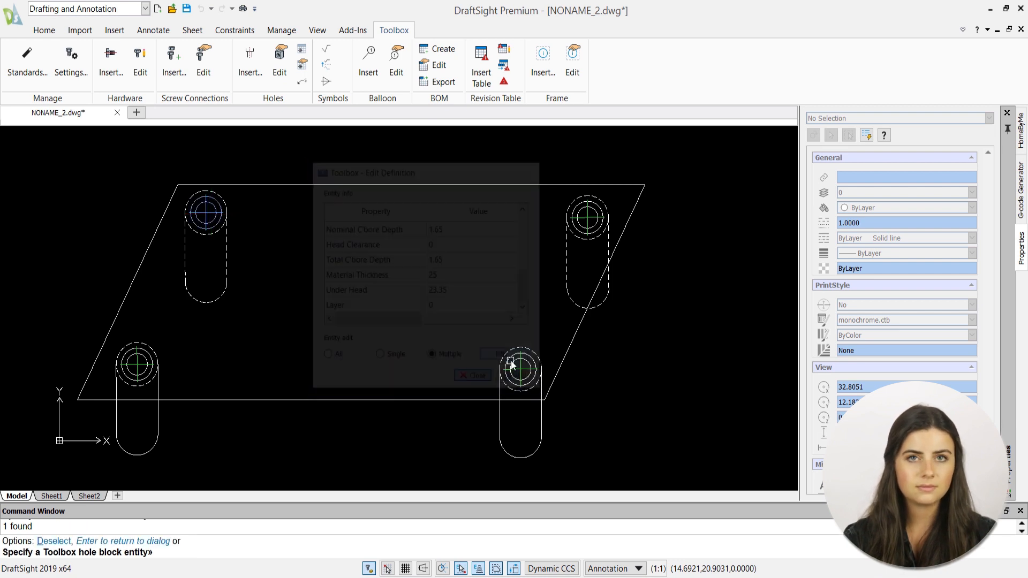
pyautogui.click(471, 375)
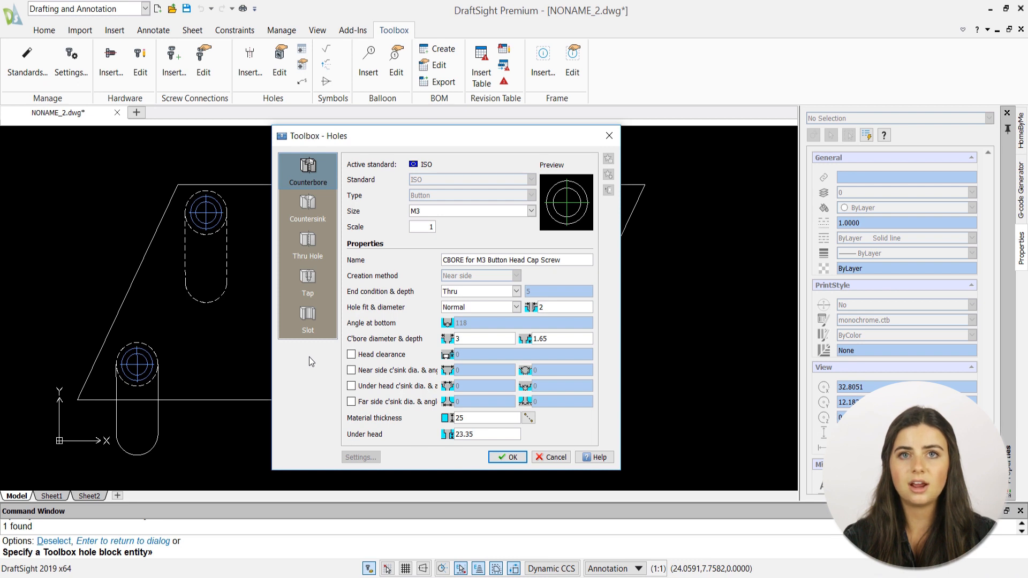
pyautogui.moveTo(451, 361)
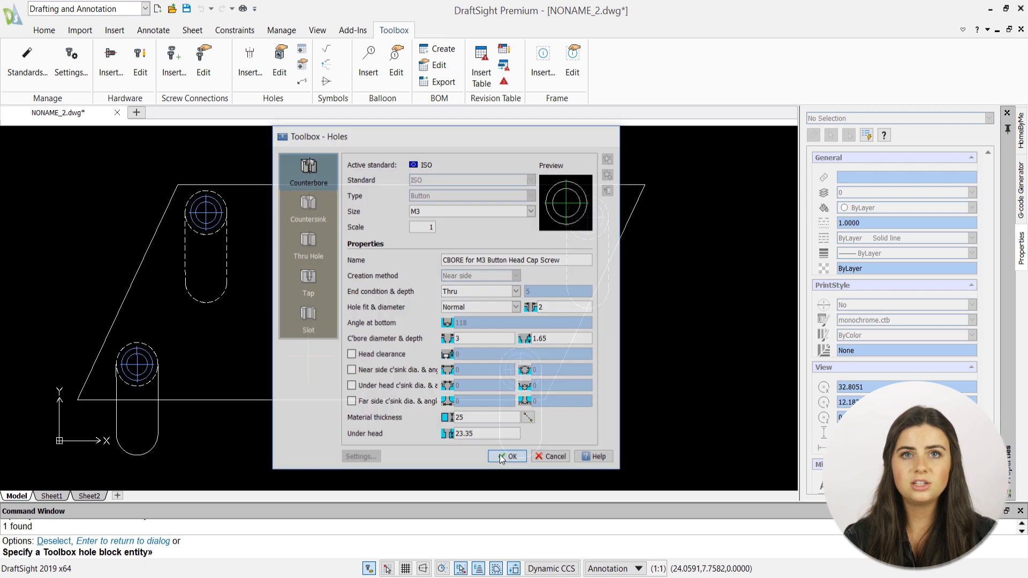
# Step: Confirm the M3 counterbore size for the selected holes with OK
pyautogui.click(511, 456)
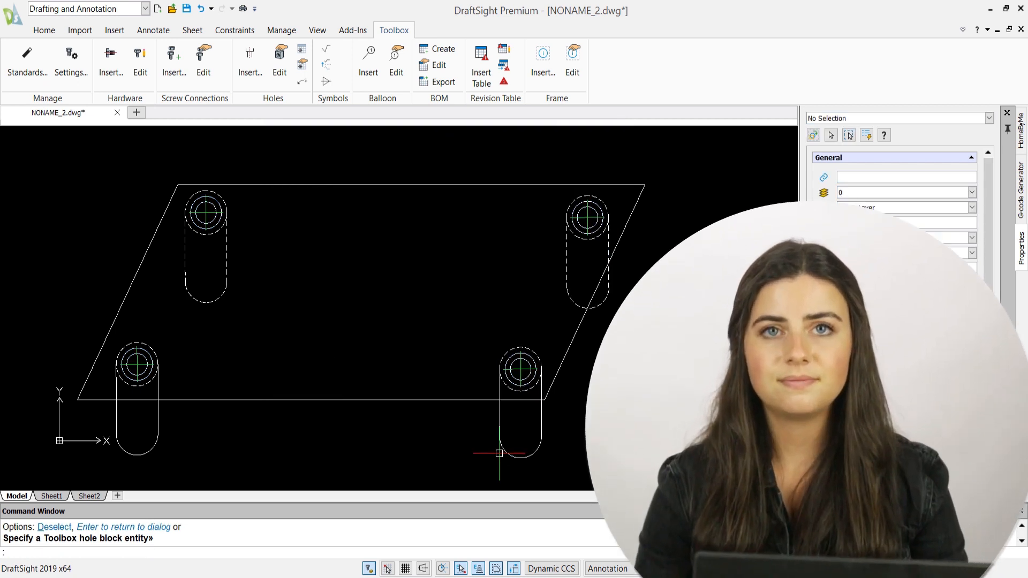